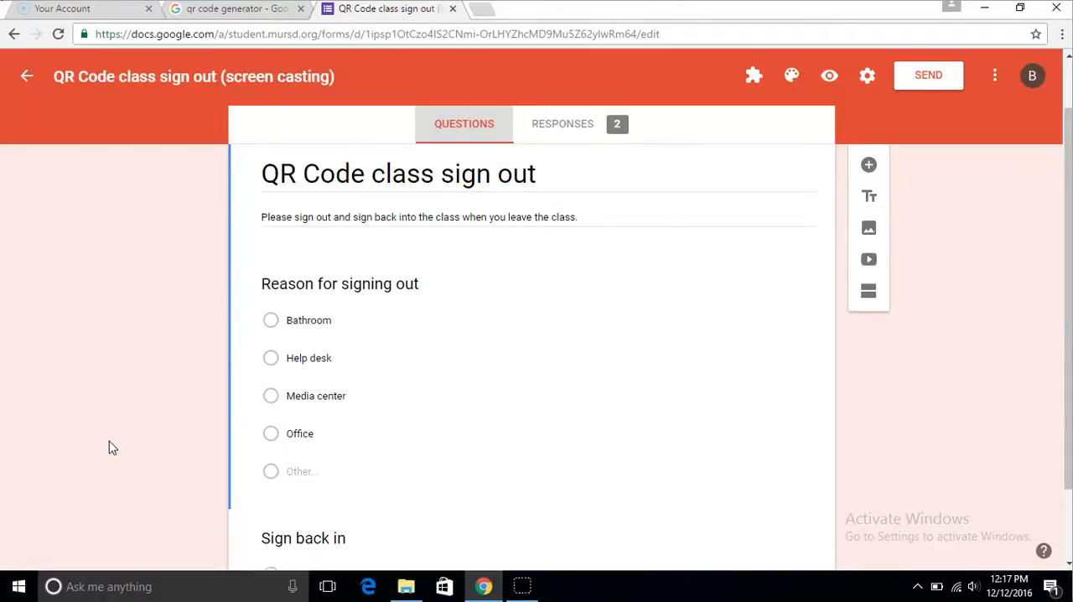
# Look over the responses summary, then scroll through the form's questions
pyautogui.click(563, 123)
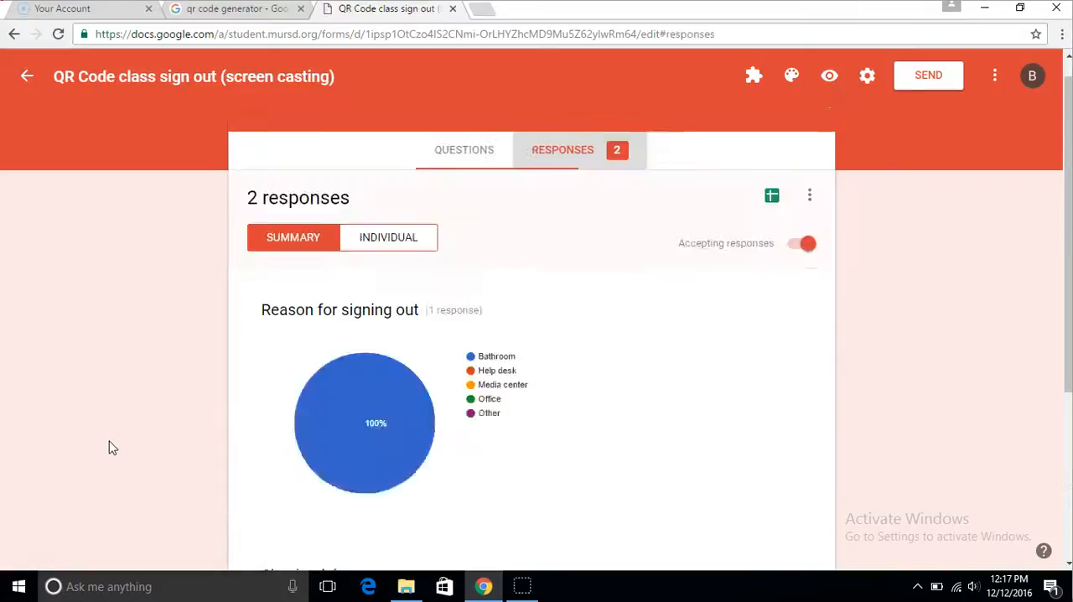
pyautogui.click(463, 149)
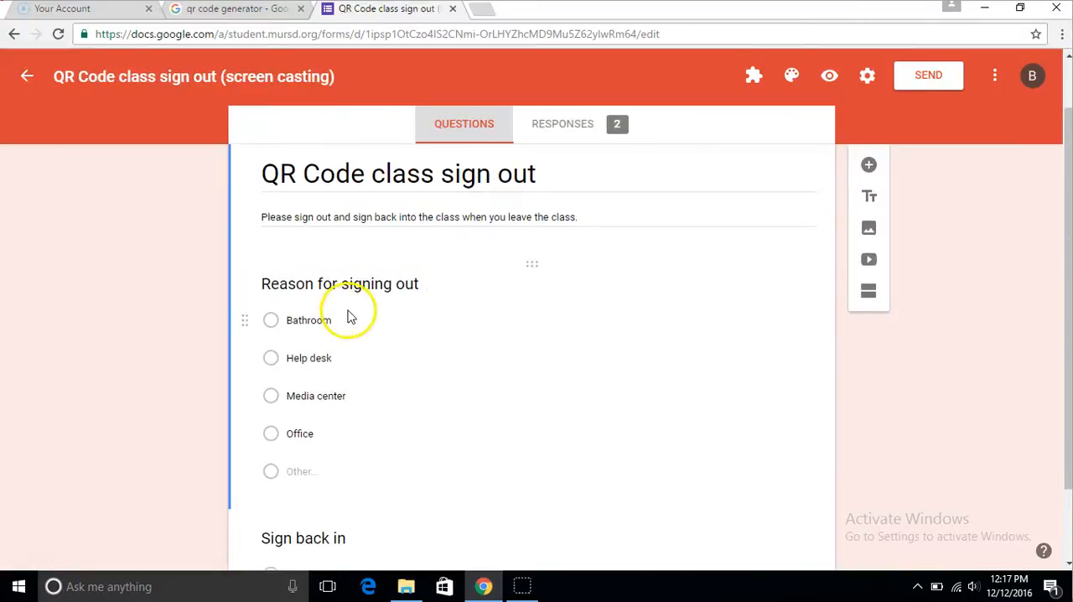
pyautogui.scroll(-3)
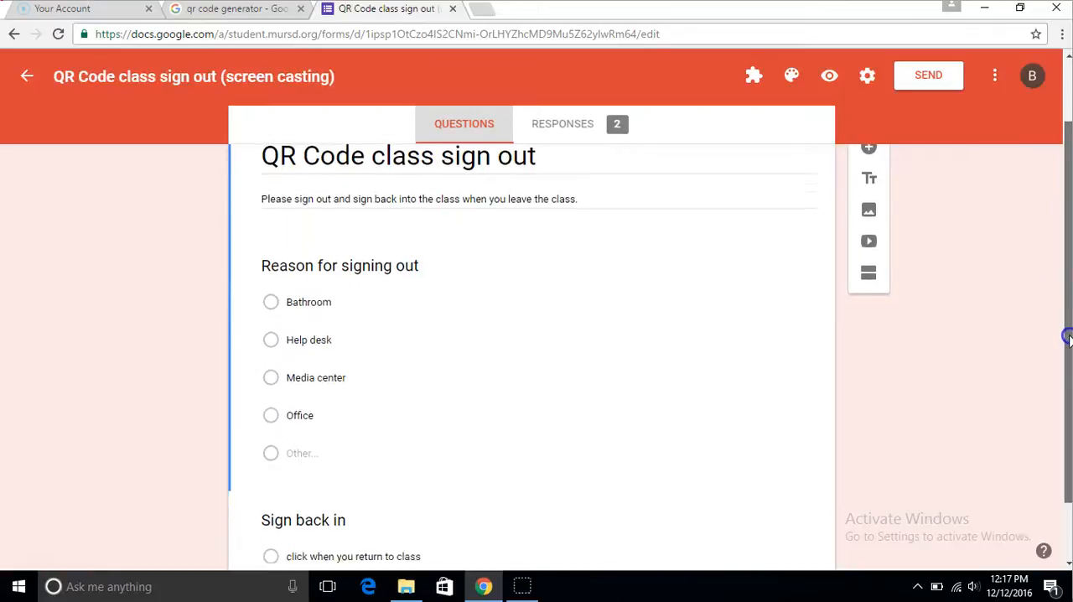
pyautogui.scroll(-3)
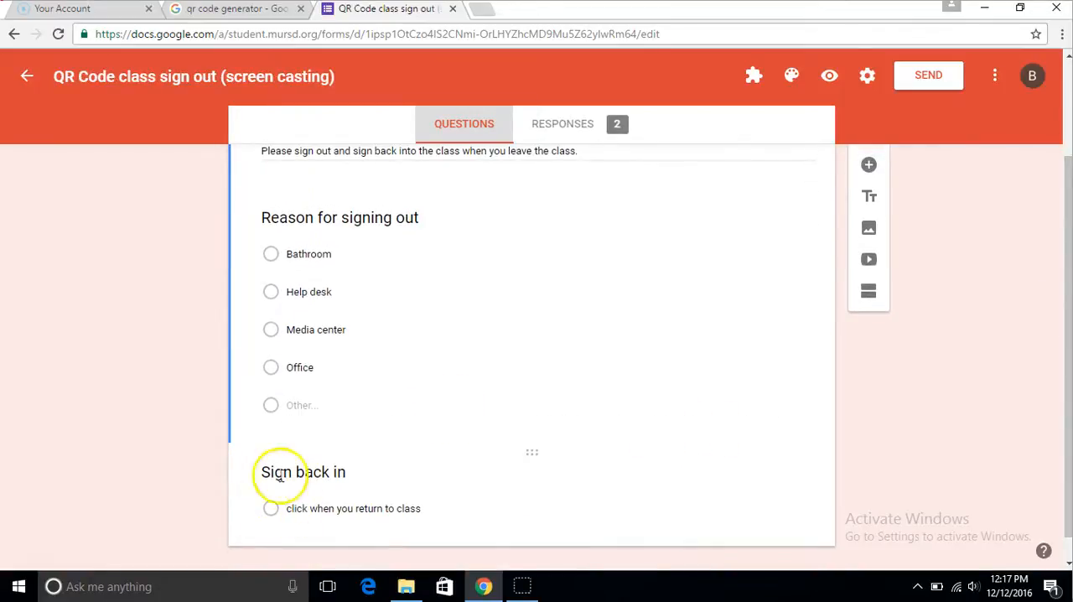
pyautogui.moveTo(988, 253)
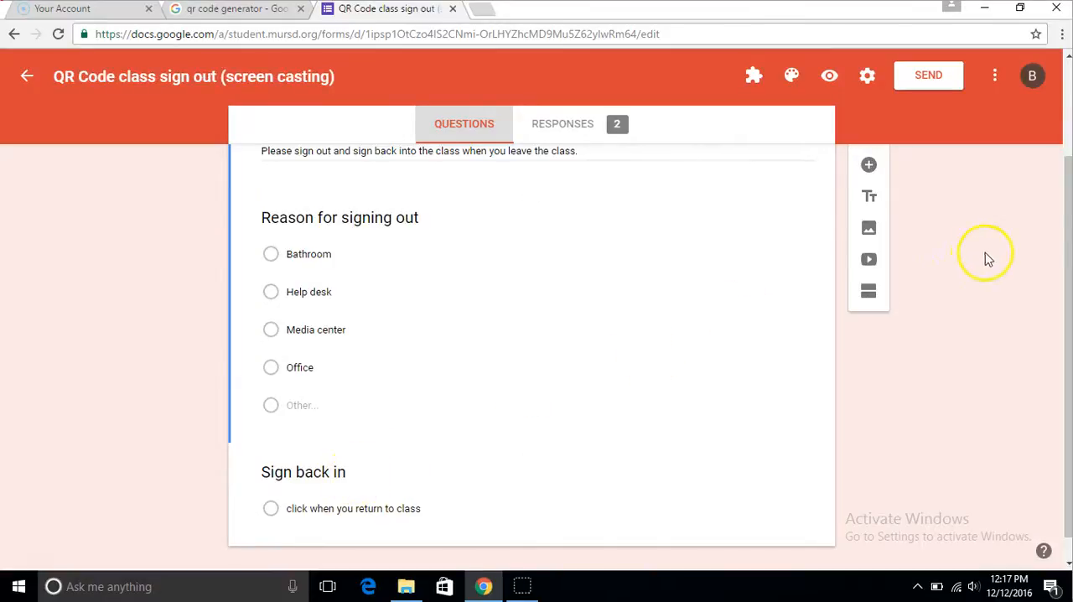
pyautogui.scroll(3)
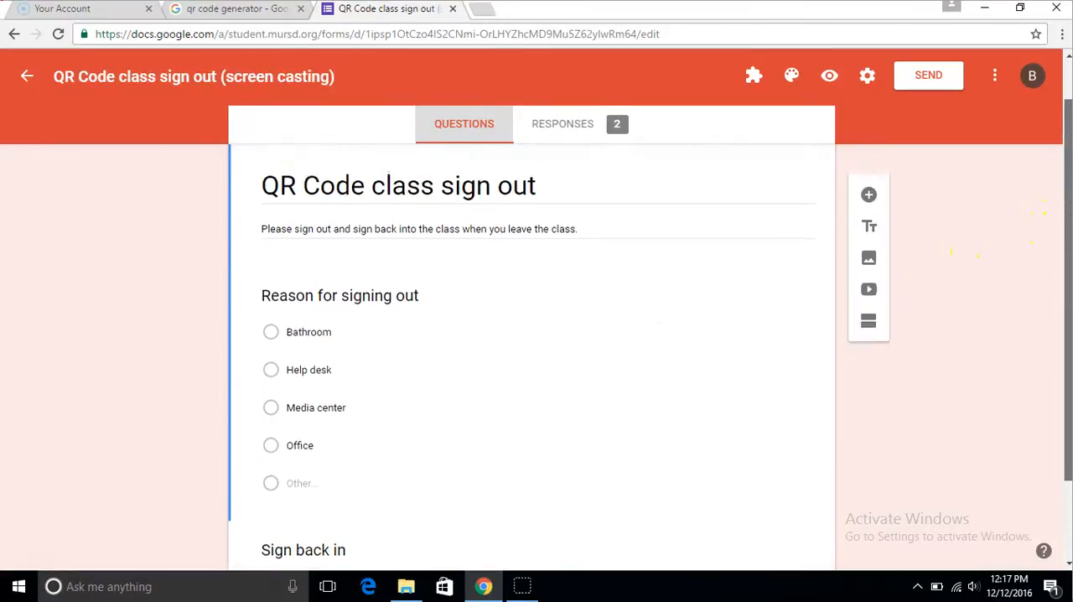
# In Presentation settings, enable 'Show link to submit another response' and save
pyautogui.click(867, 75)
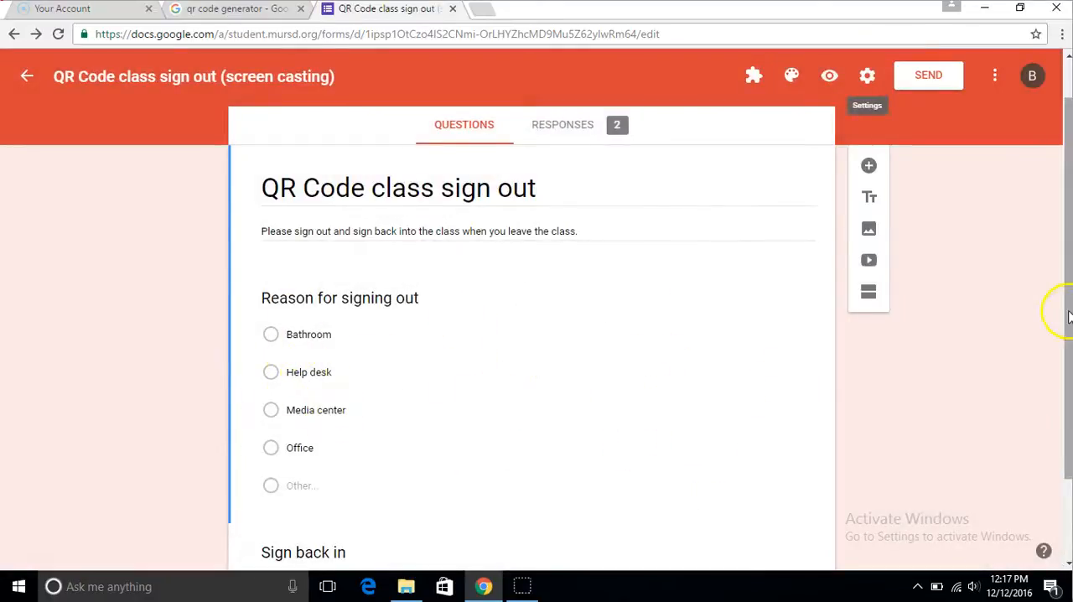
pyautogui.scroll(-3)
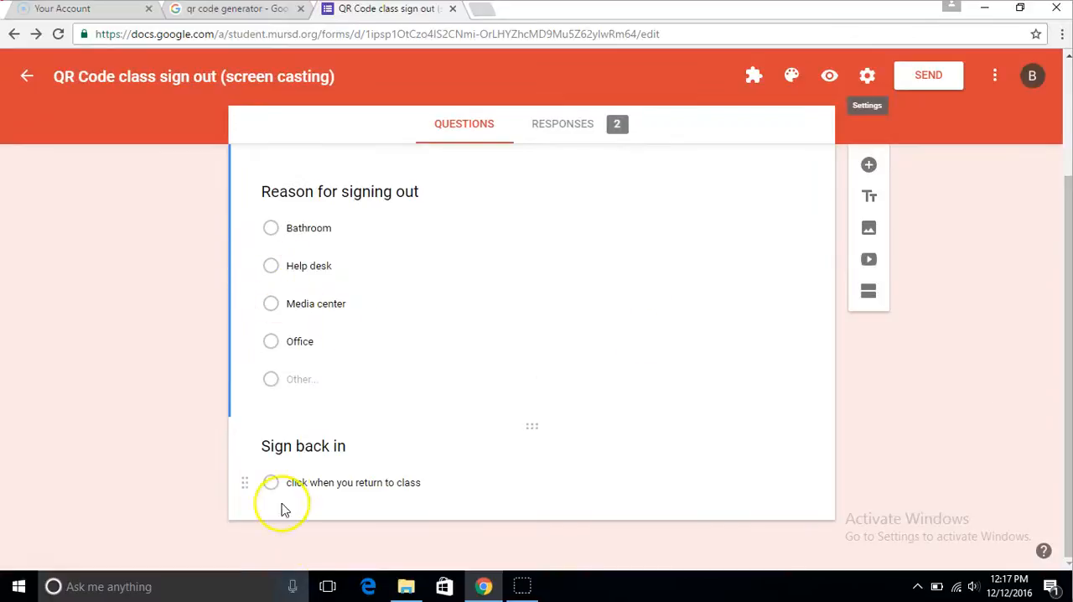
pyautogui.moveTo(468, 501)
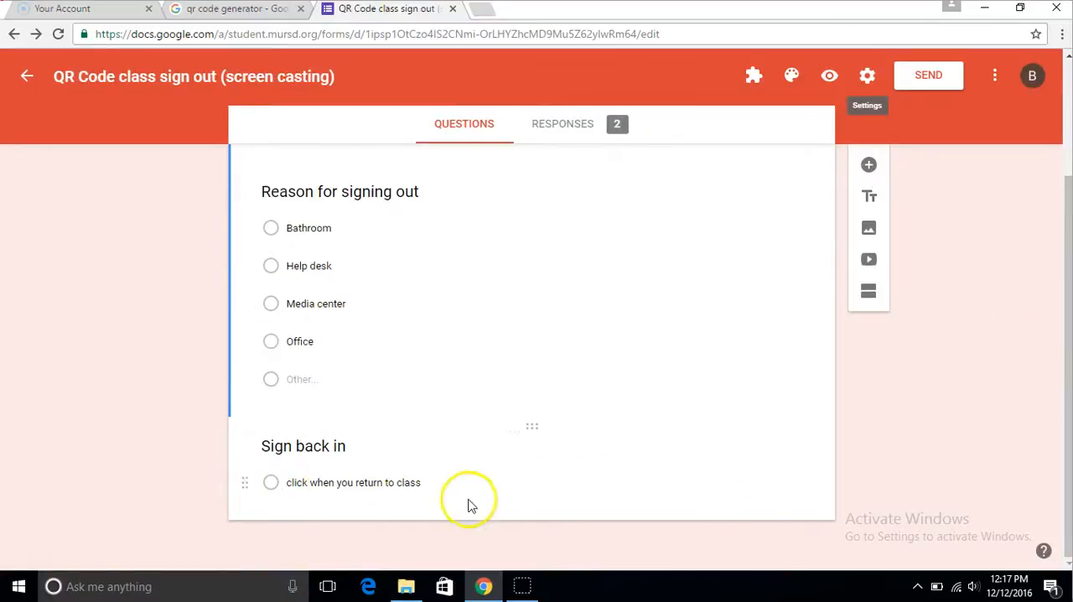
pyautogui.moveTo(469, 498)
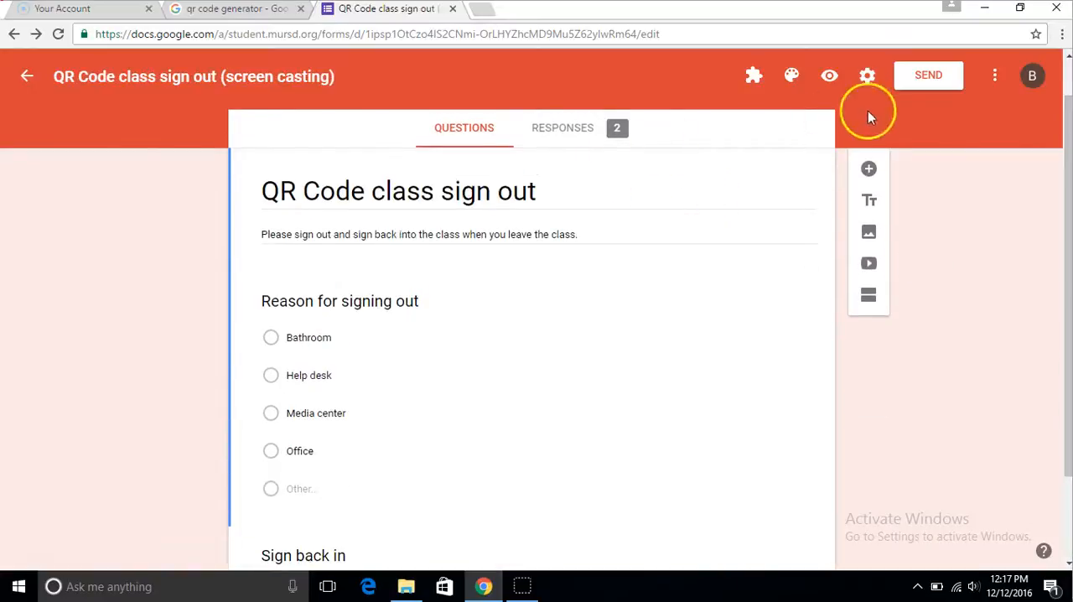
pyautogui.click(868, 75)
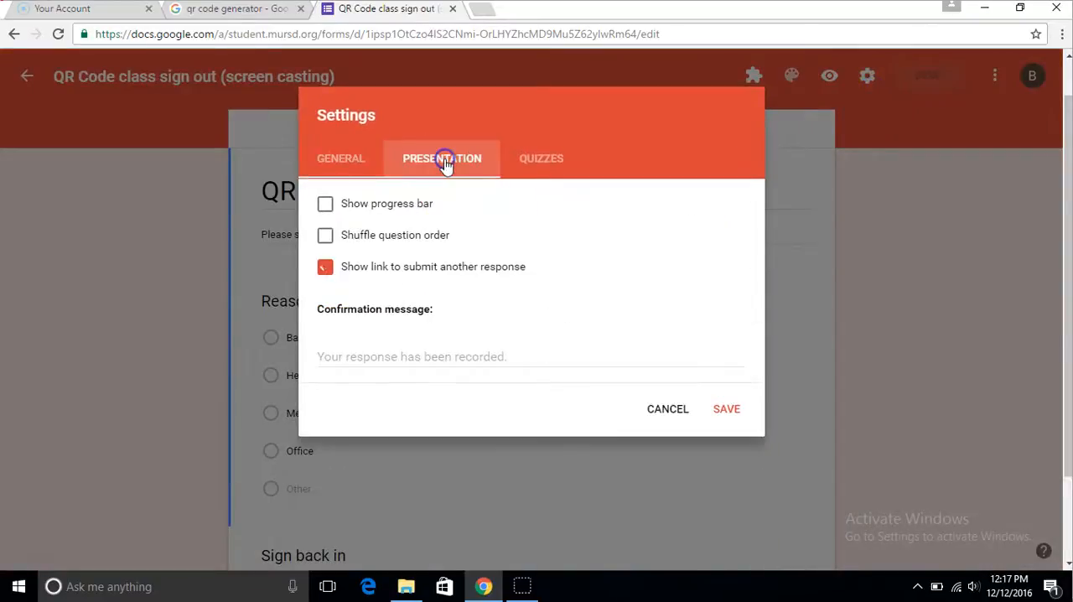
pyautogui.click(326, 266)
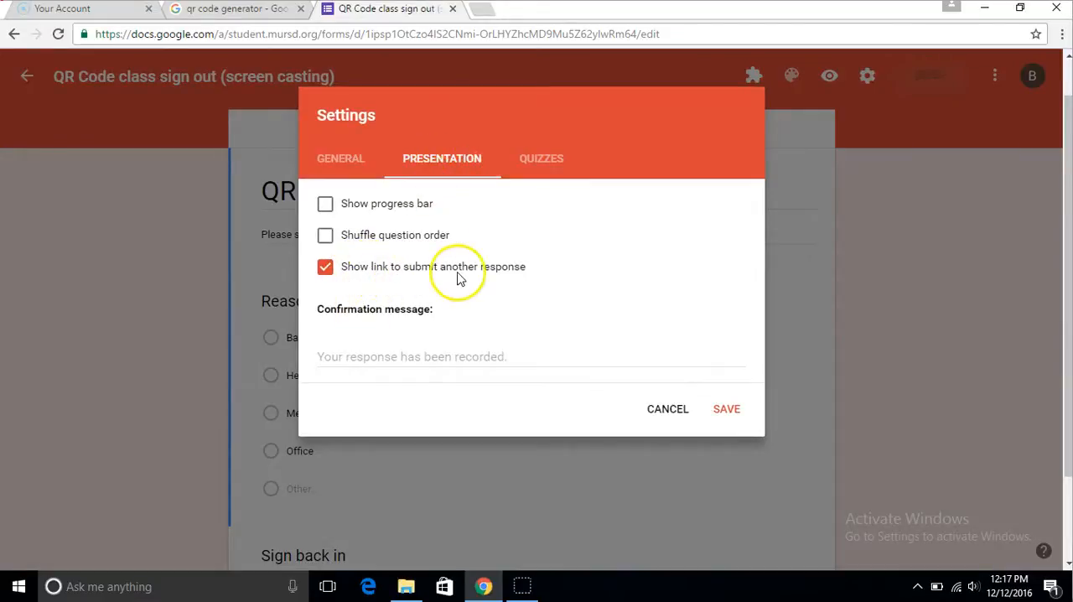
pyautogui.moveTo(726, 409)
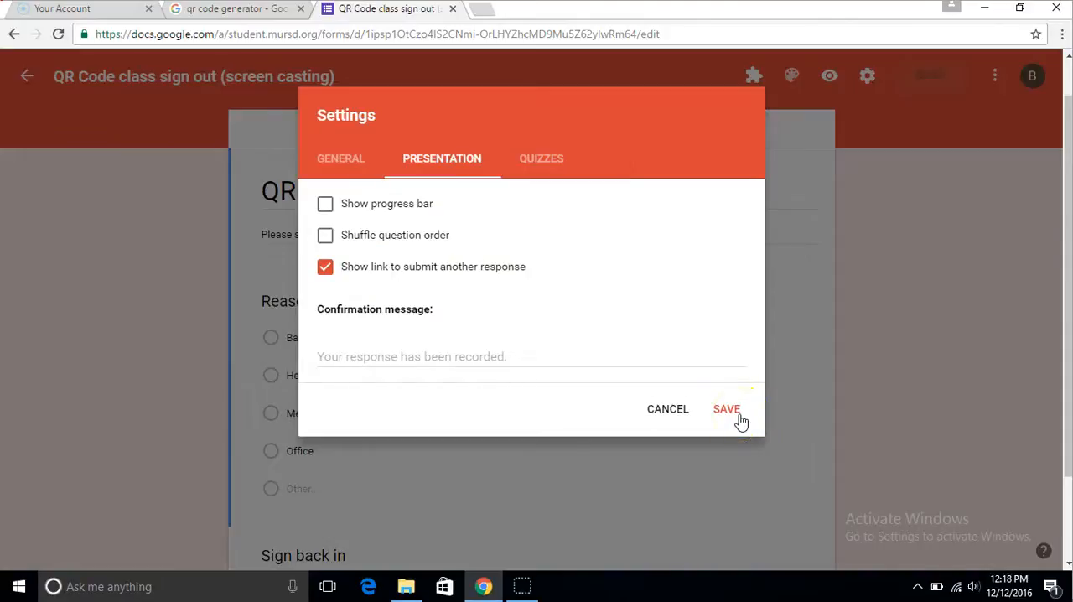
pyautogui.click(726, 410)
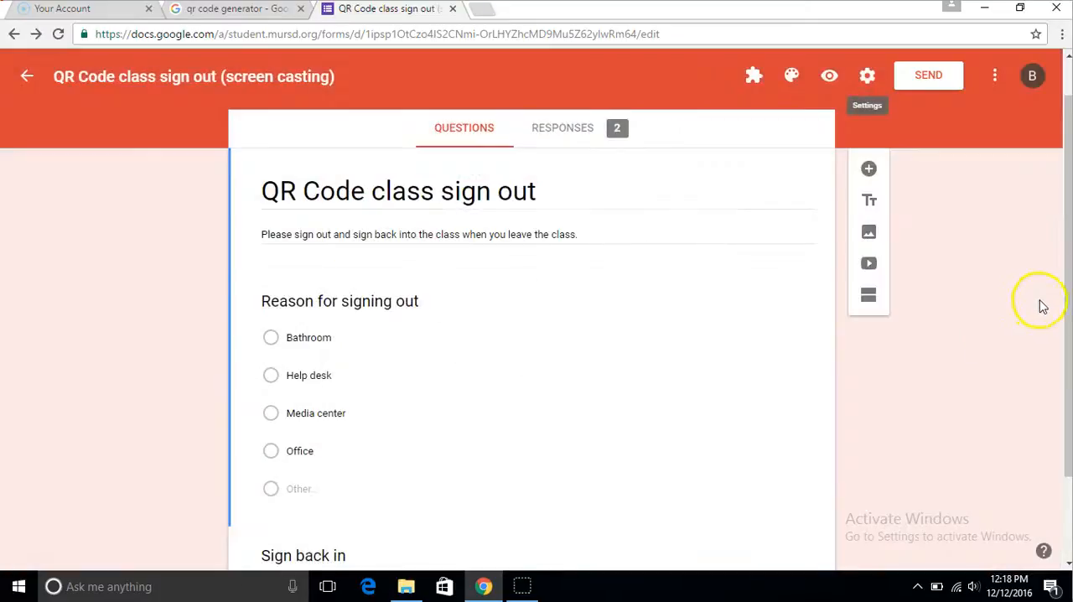
# Open the two sign-out responses in a linked Google Sheets spreadsheet
pyautogui.scroll(-3)
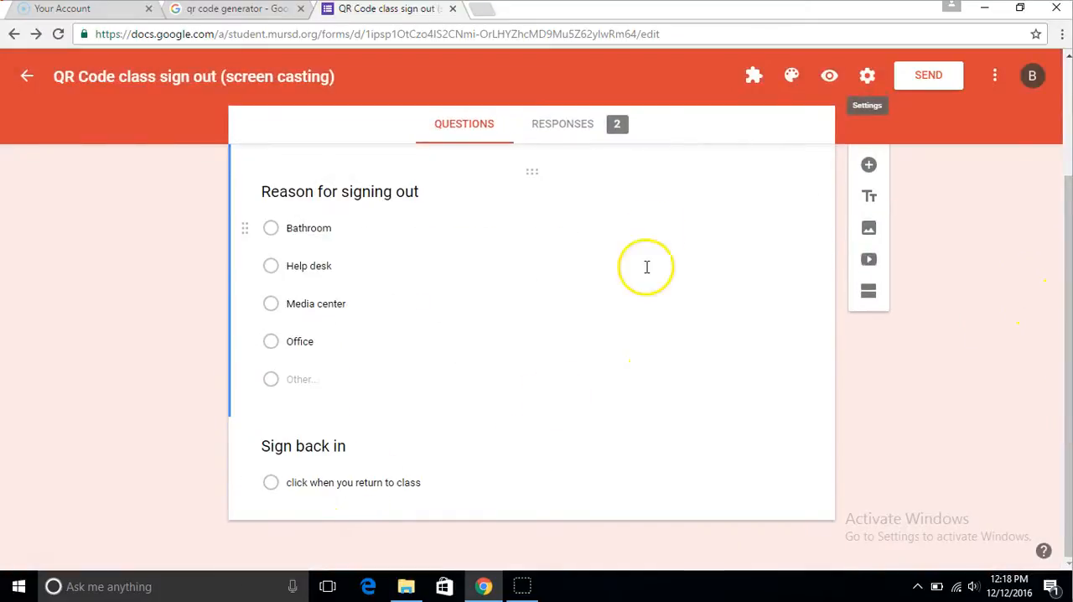
pyautogui.click(563, 124)
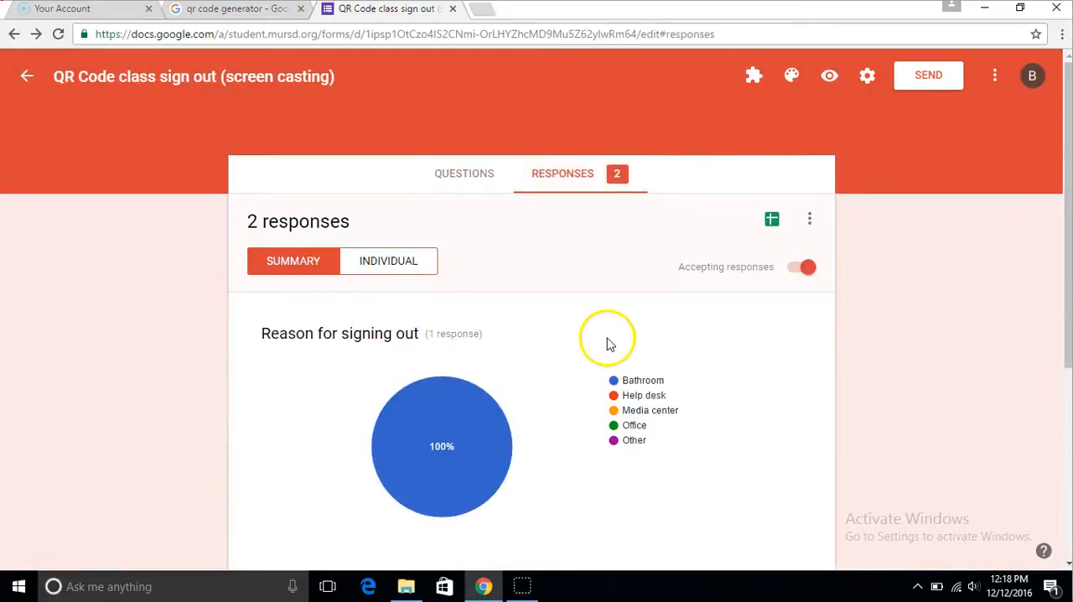
pyautogui.scroll(-3)
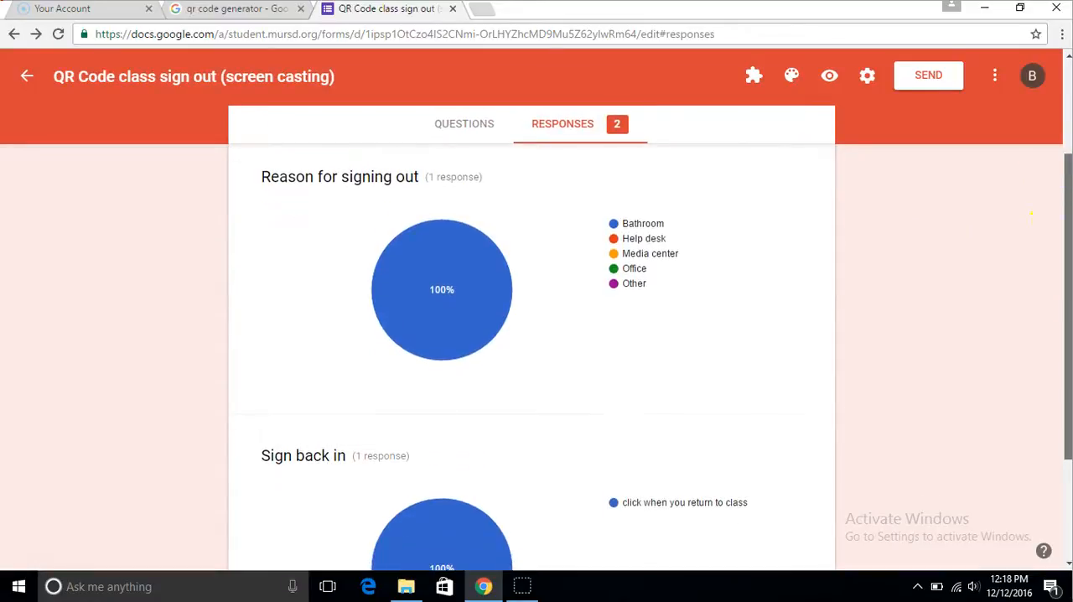
pyautogui.moveTo(451, 317)
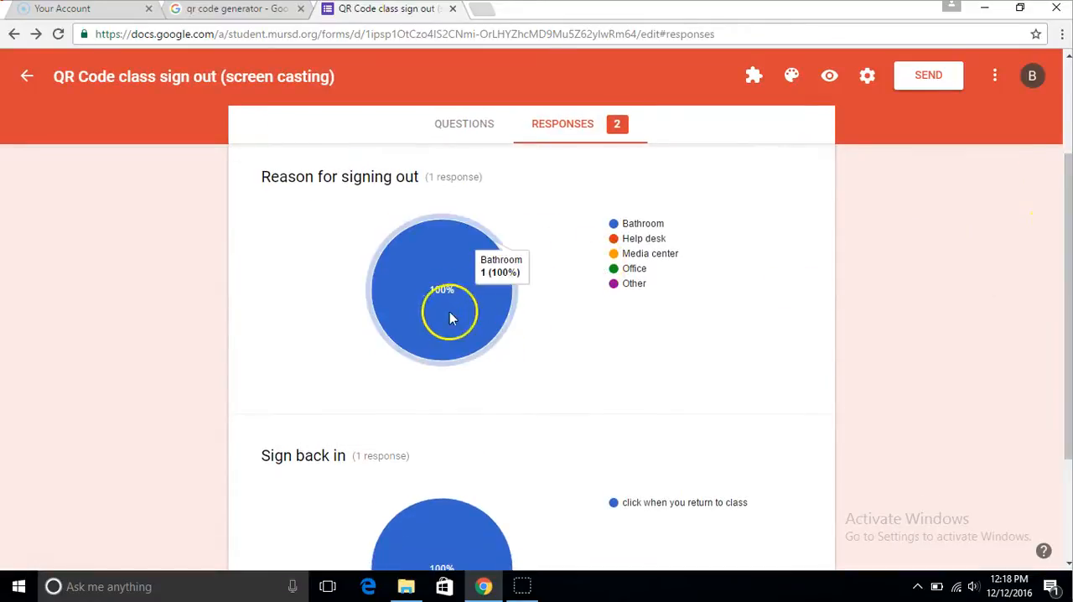
pyautogui.moveTo(870, 260)
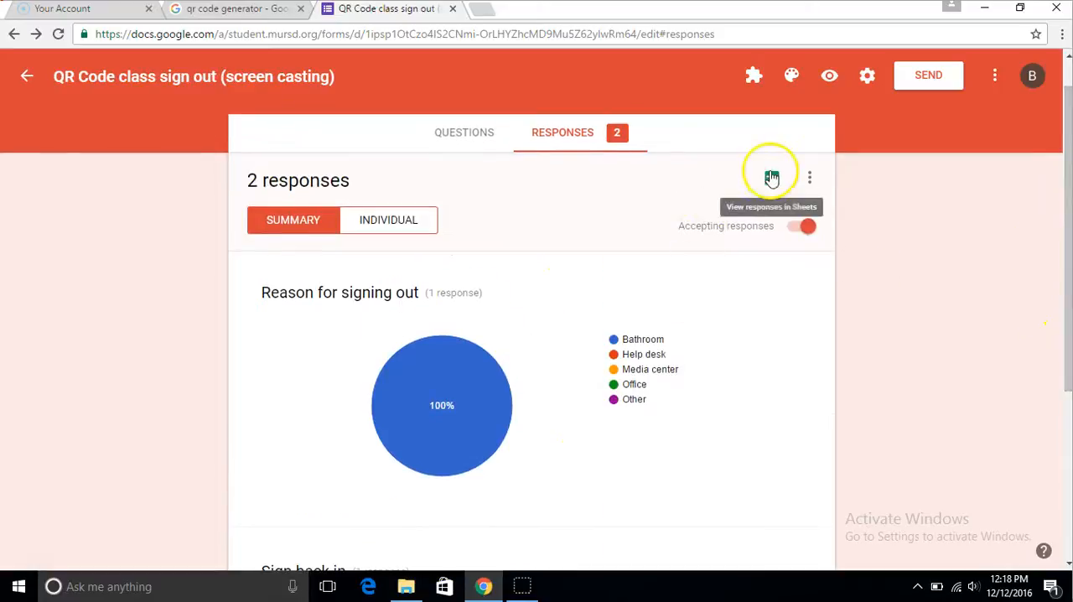
pyautogui.click(770, 177)
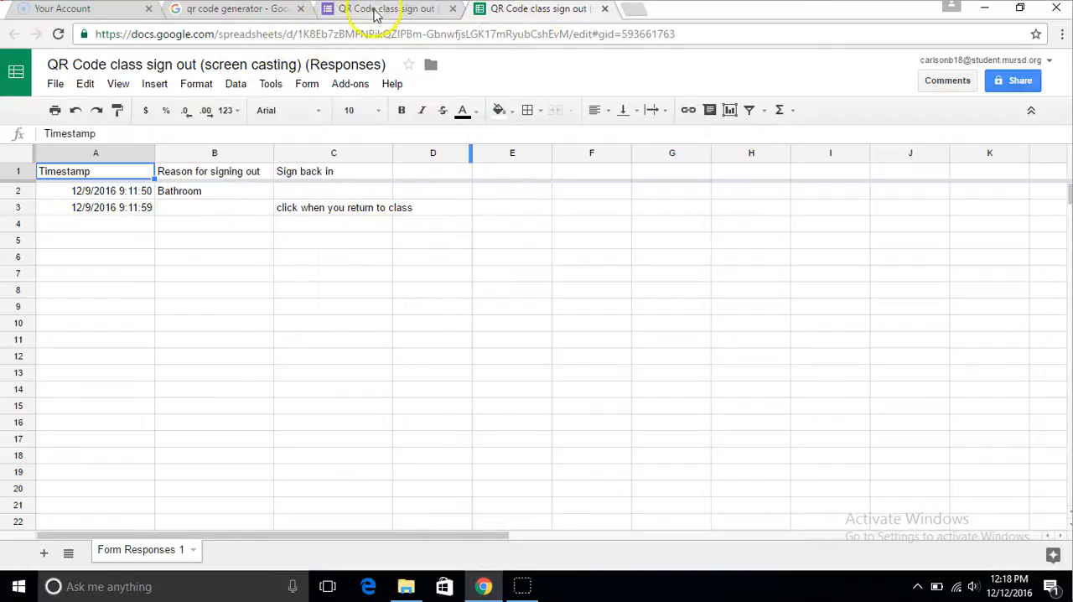
# Copy the live sign-out form's full web address, then go to the QR generator results
pyautogui.click(385, 8)
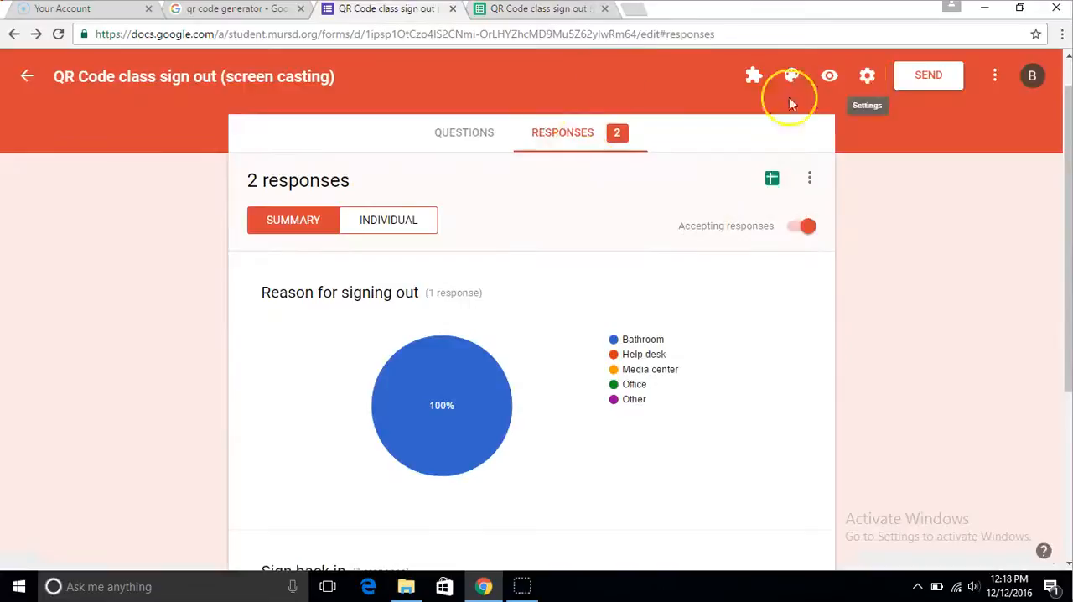
pyautogui.moveTo(791, 75)
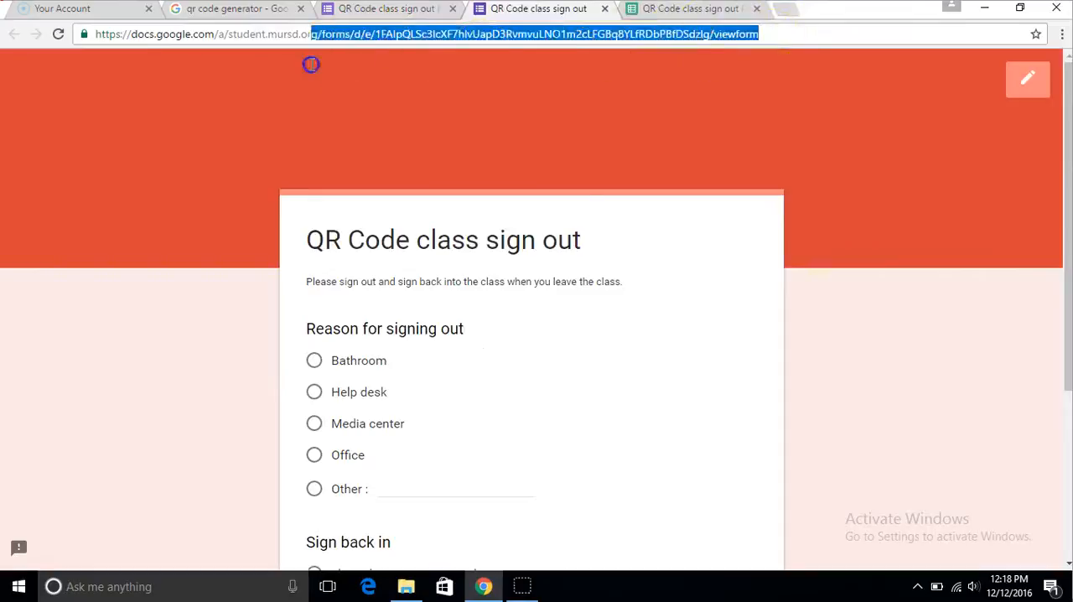
pyautogui.click(189, 35)
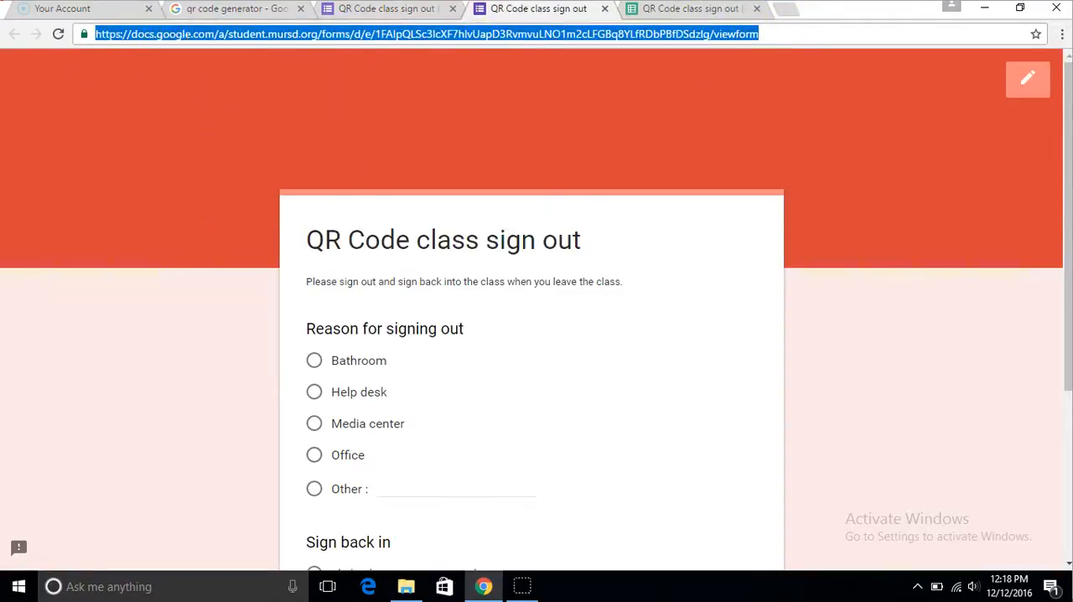
pyautogui.click(234, 8)
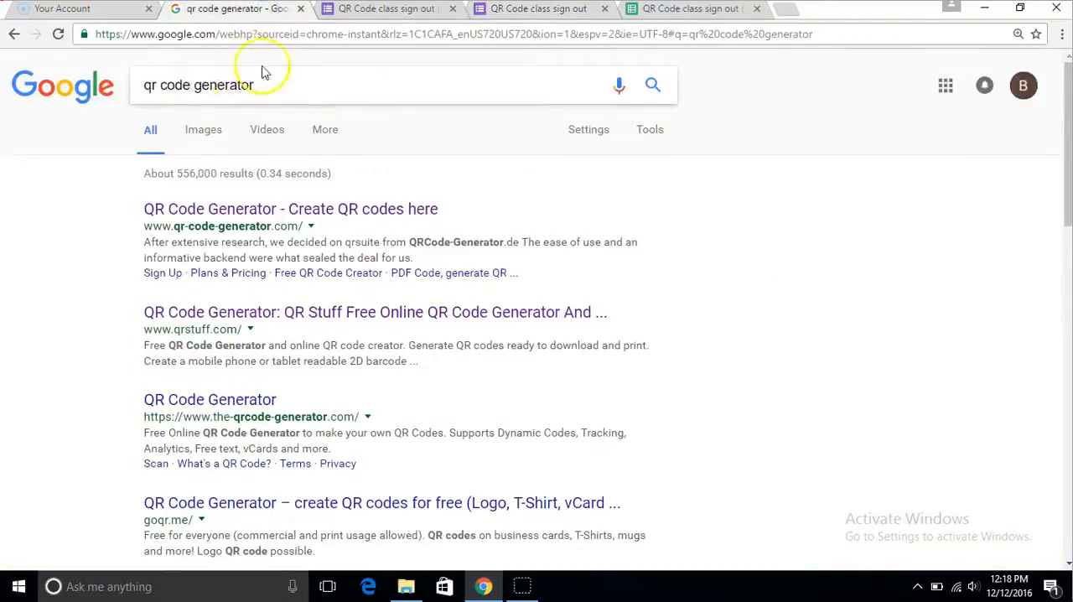
pyautogui.moveTo(332, 236)
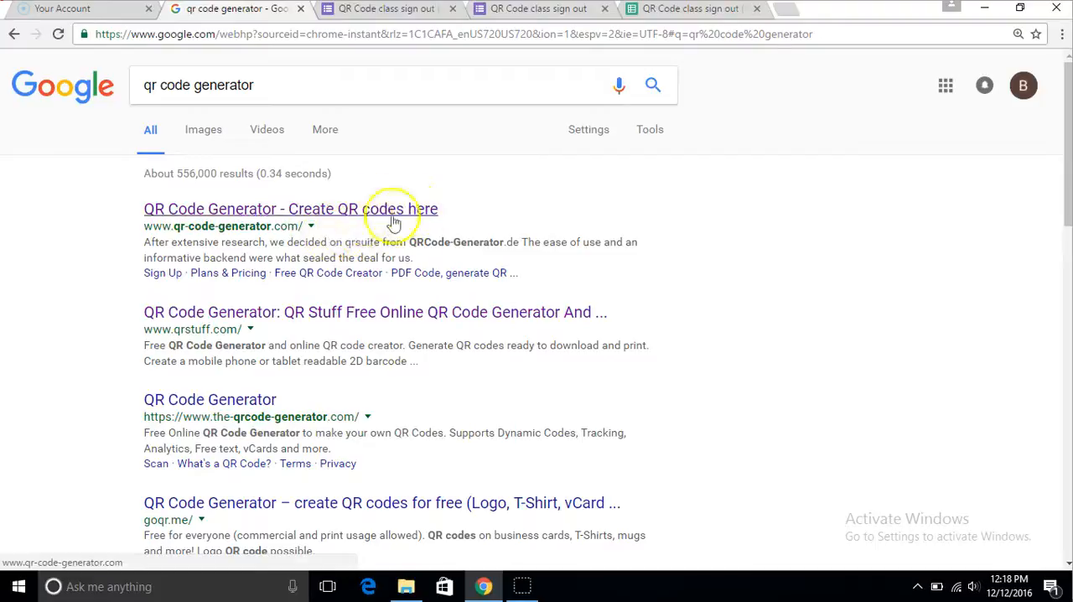
pyautogui.moveTo(369, 312)
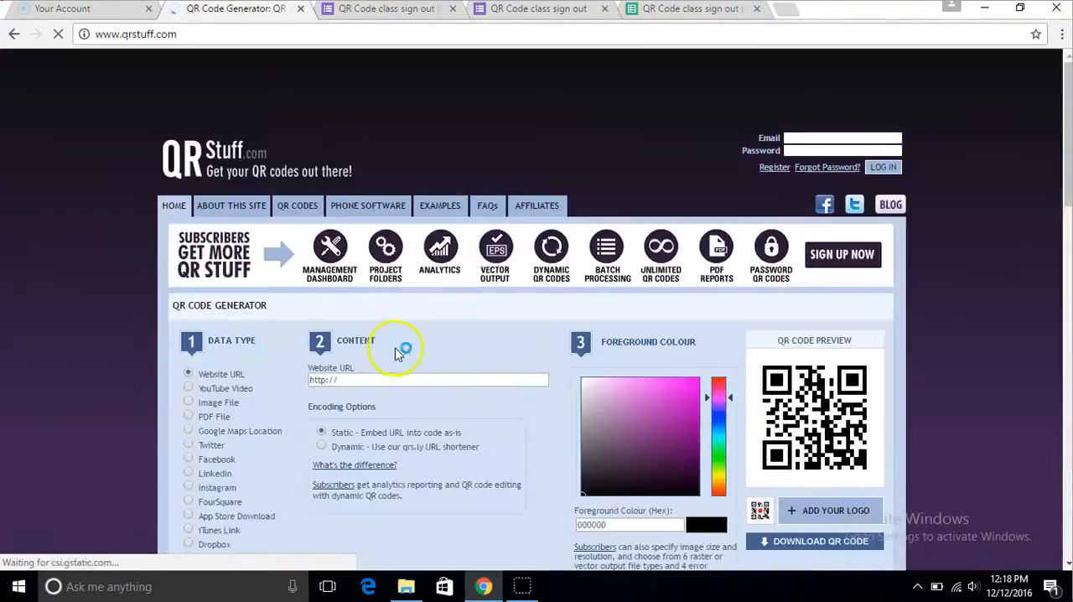
# Paste the form link into QRStuff's Website URL field and download the QR code PNG
pyautogui.rightClick(373, 379)
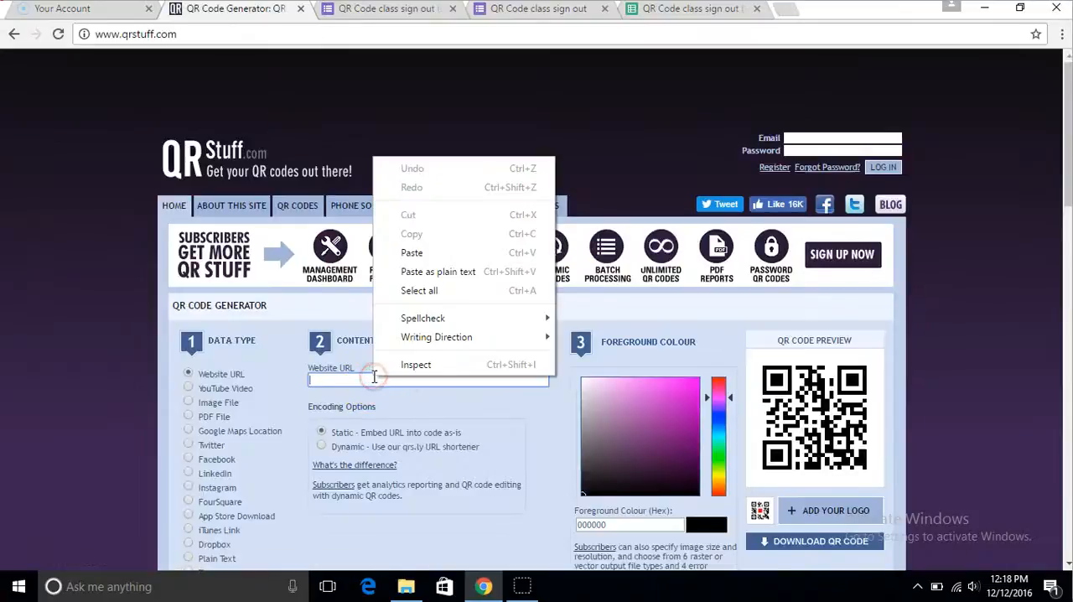
pyautogui.click(412, 253)
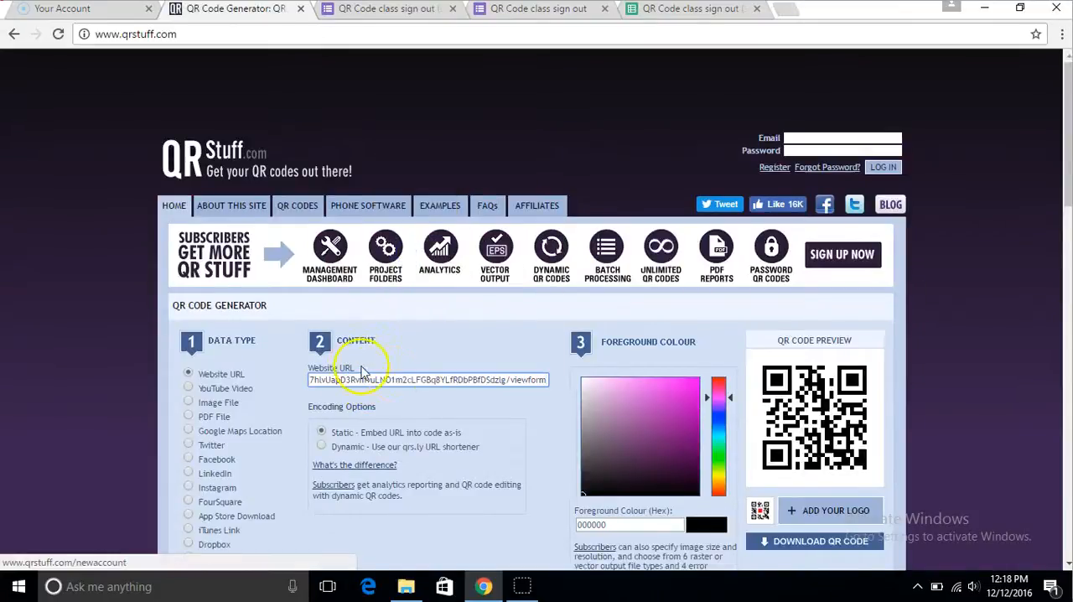
pyautogui.scroll(-3)
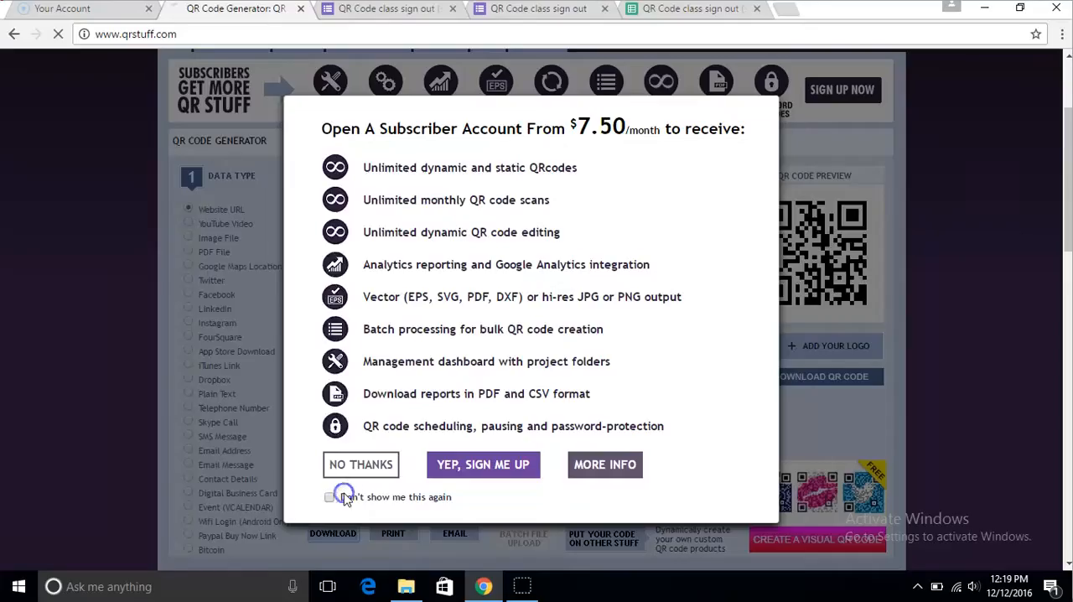
pyautogui.click(361, 465)
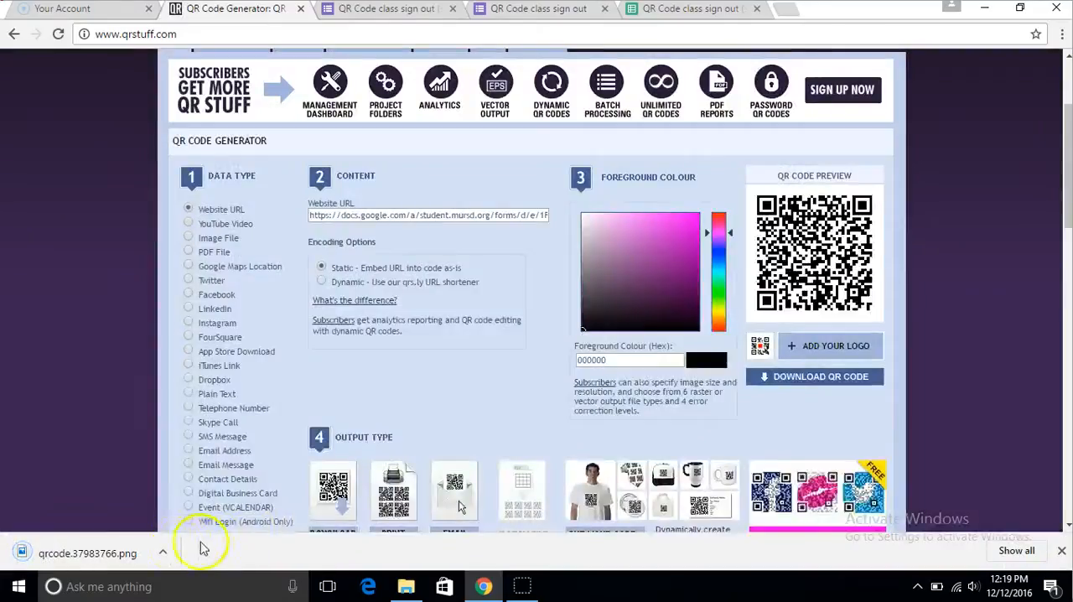